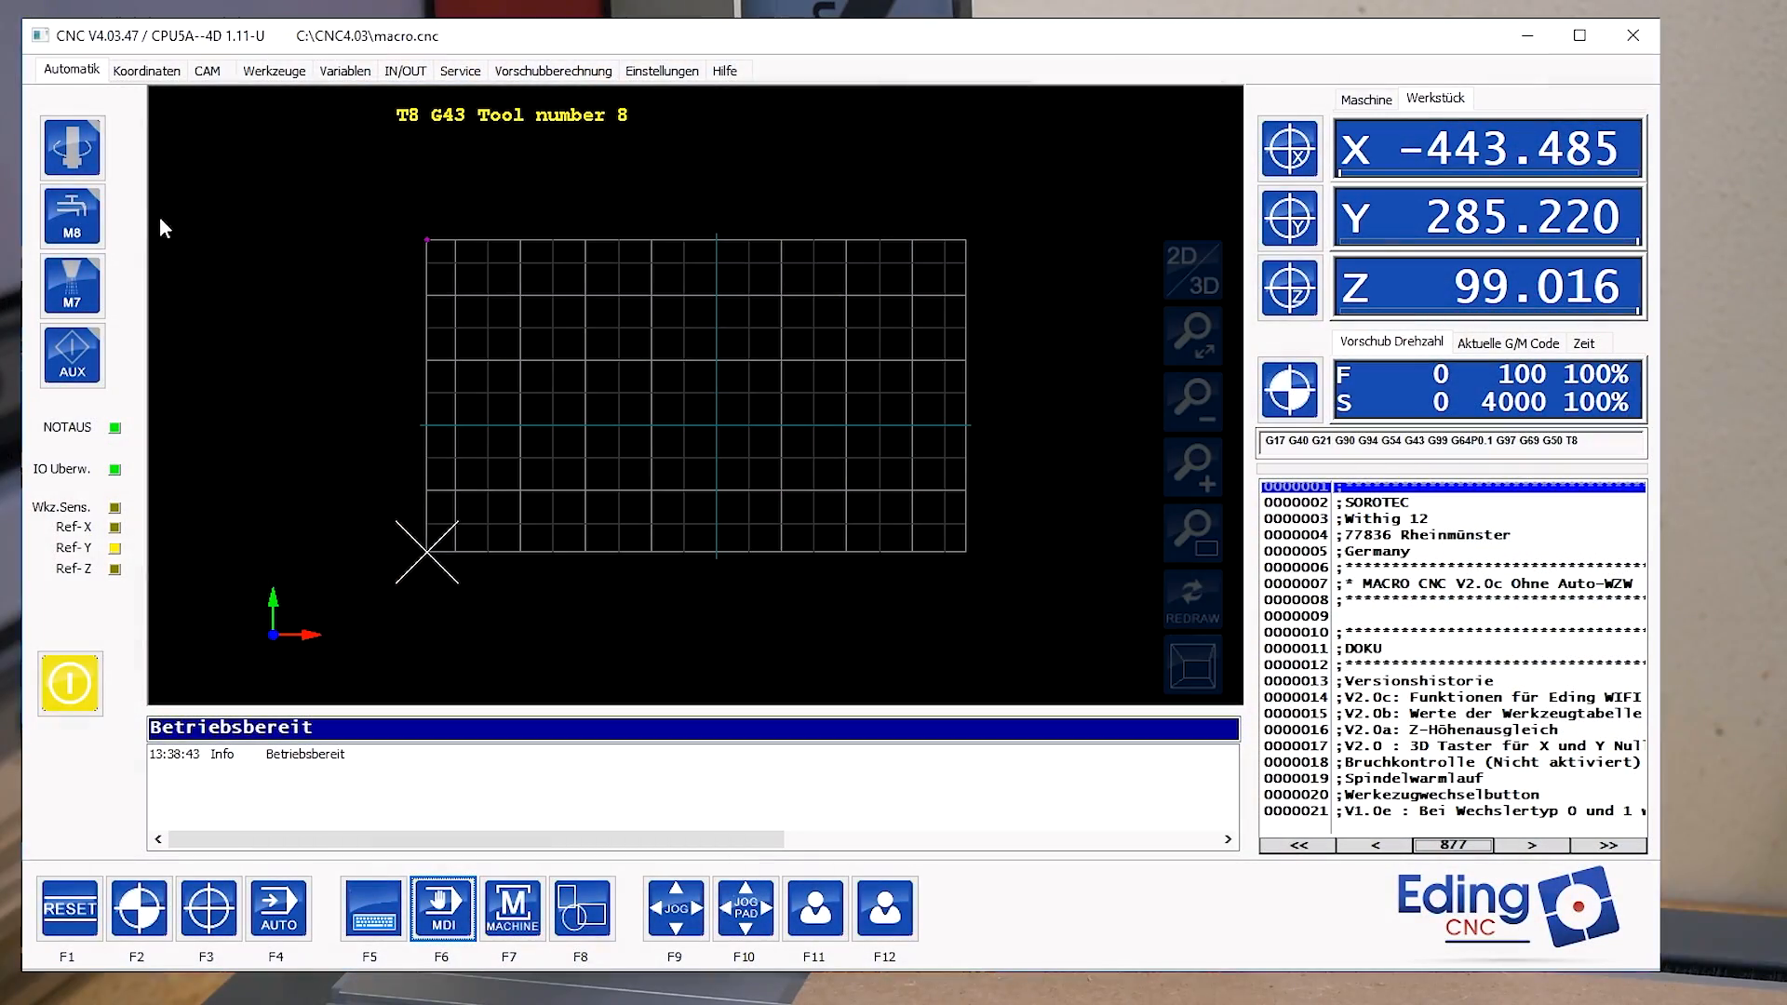
pyautogui.moveTo(72, 145)
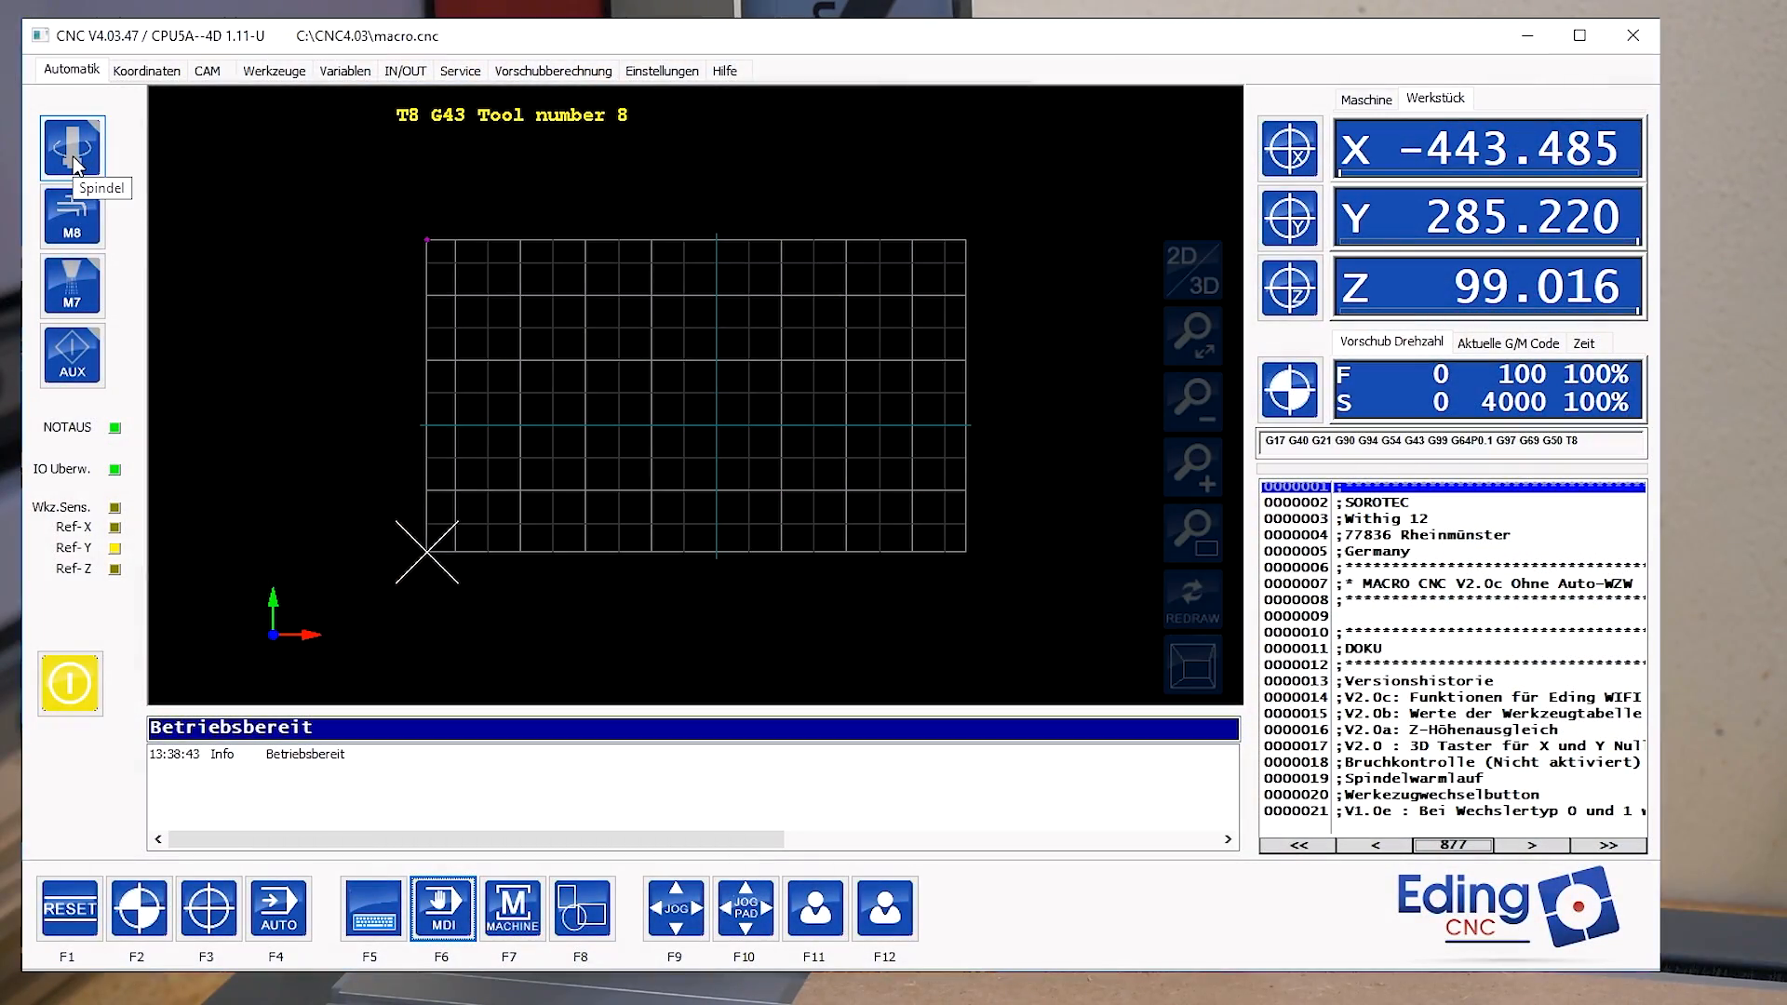
# Step: Start the spindle at 4000 rpm with the Spindel button, then stop it again
pyautogui.click(70, 145)
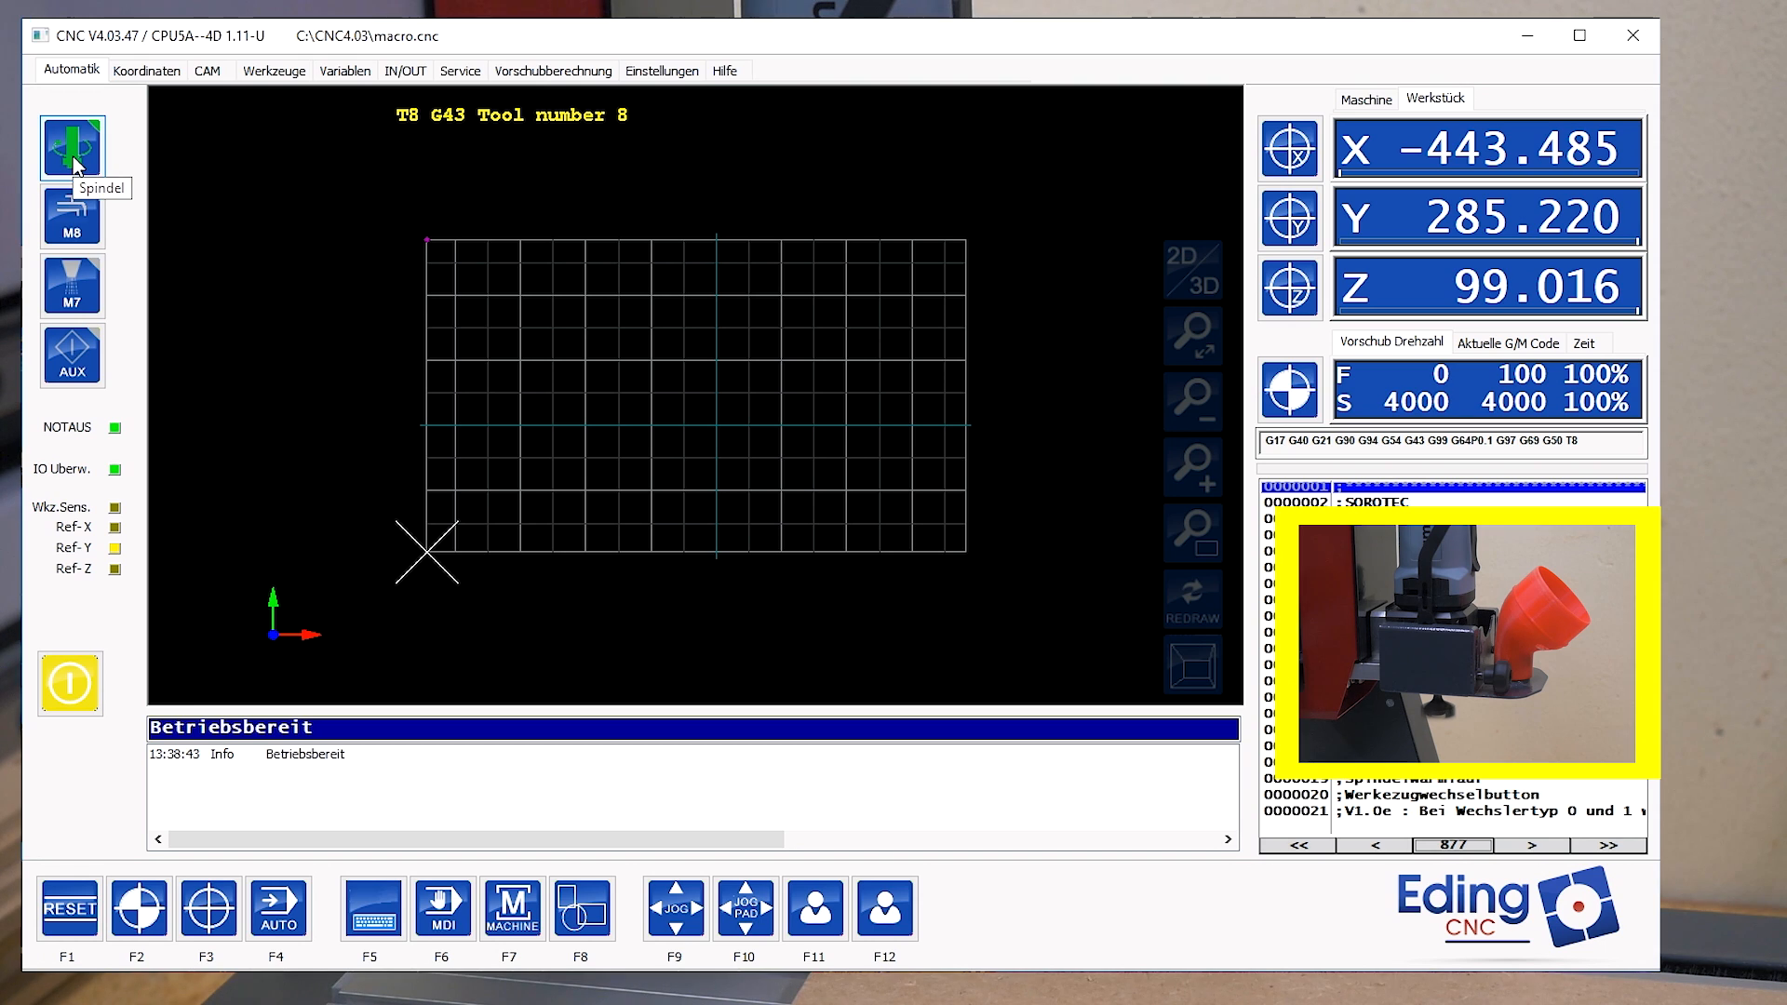
pyautogui.click(73, 145)
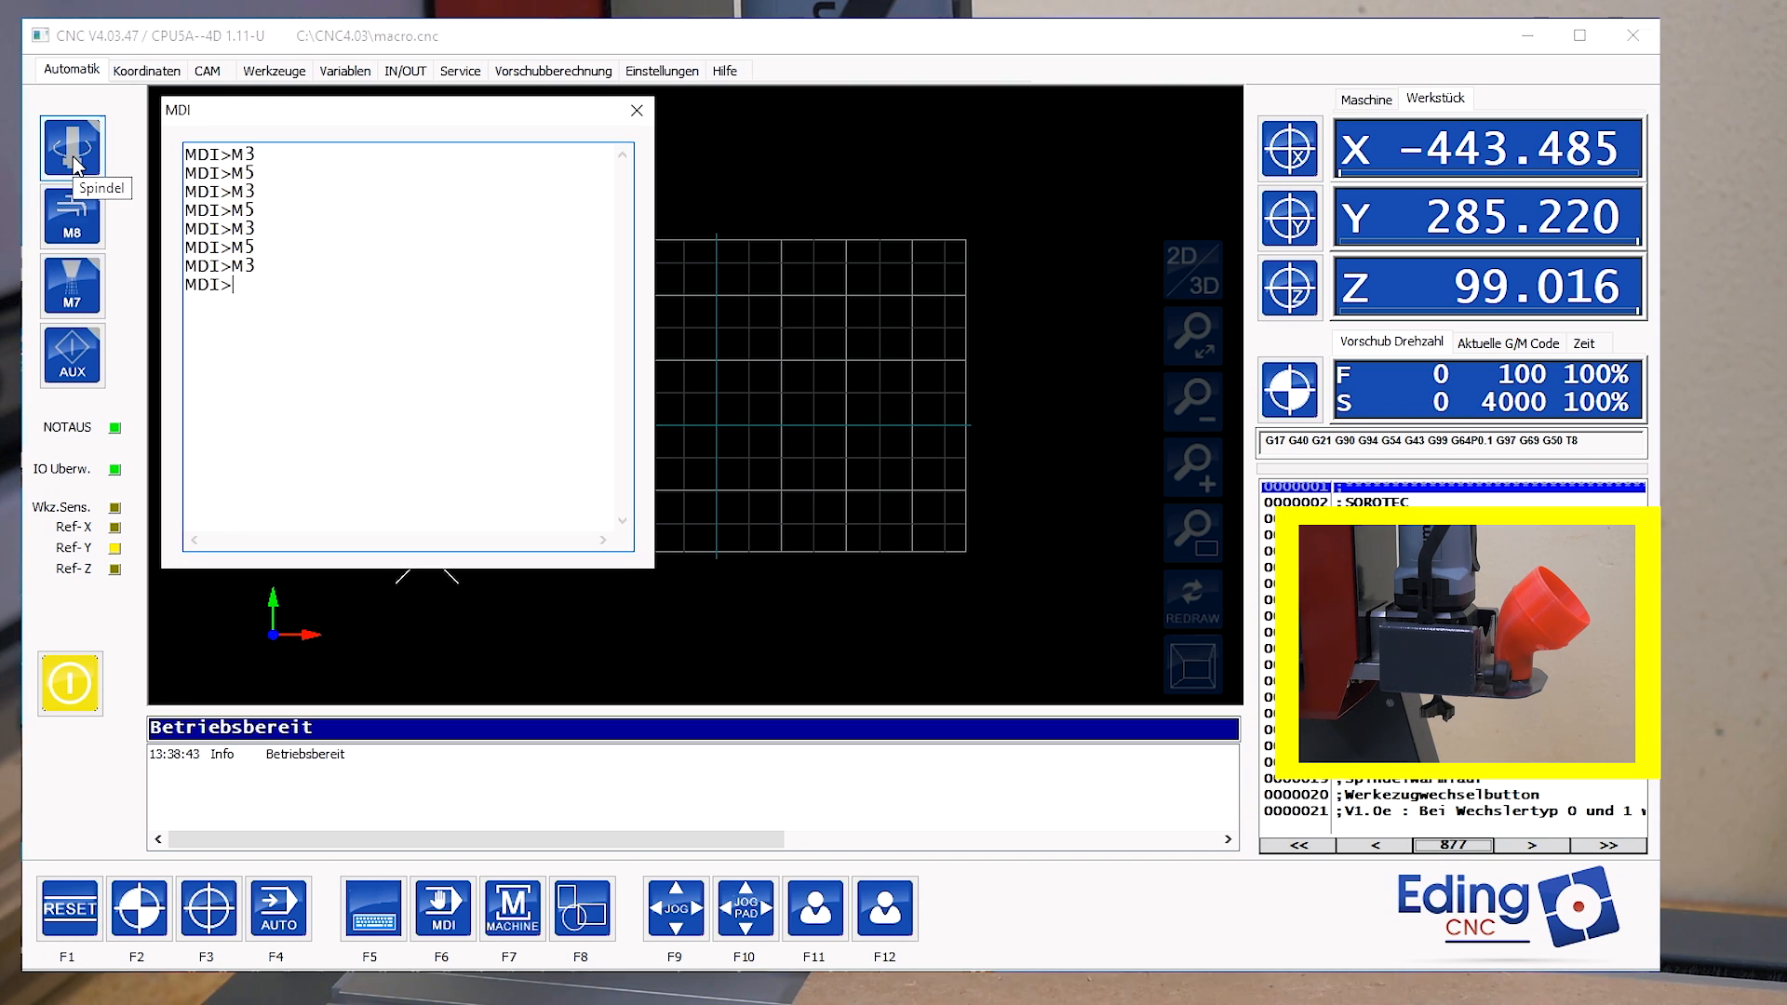
# Step: Run the spindle at 4000 rpm once more and stop it while the MDI window is shown
pyautogui.click(71, 146)
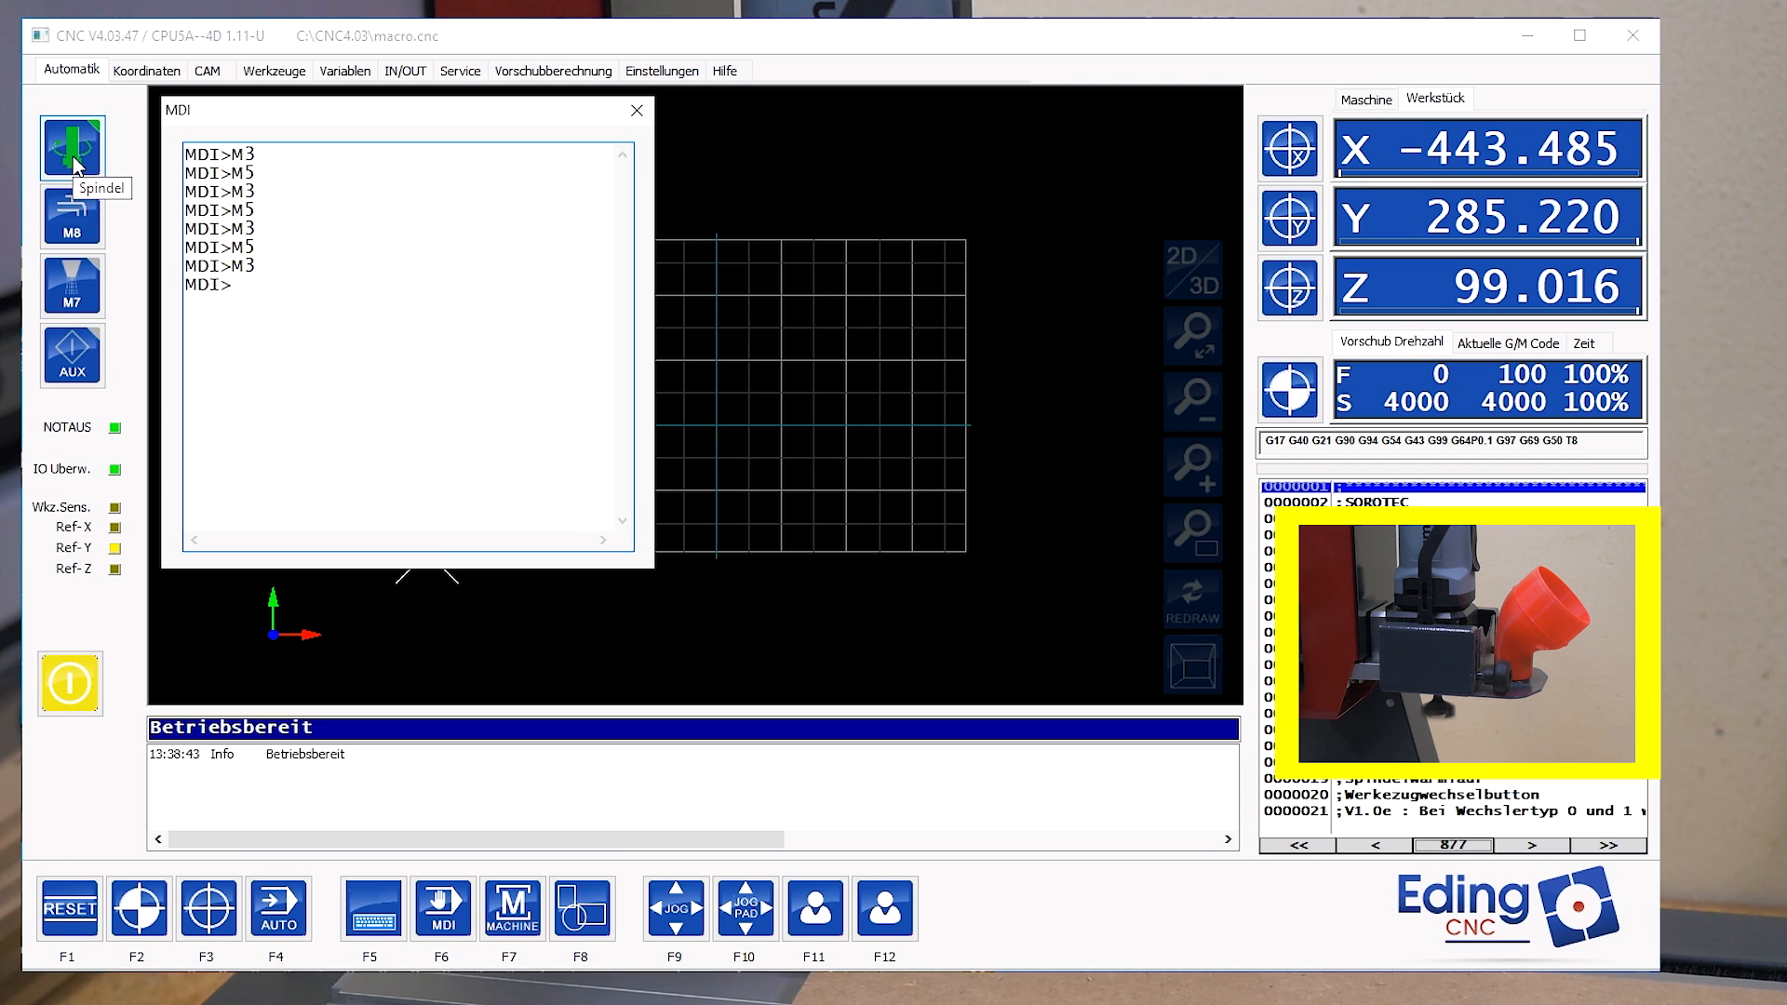
pyautogui.click(71, 149)
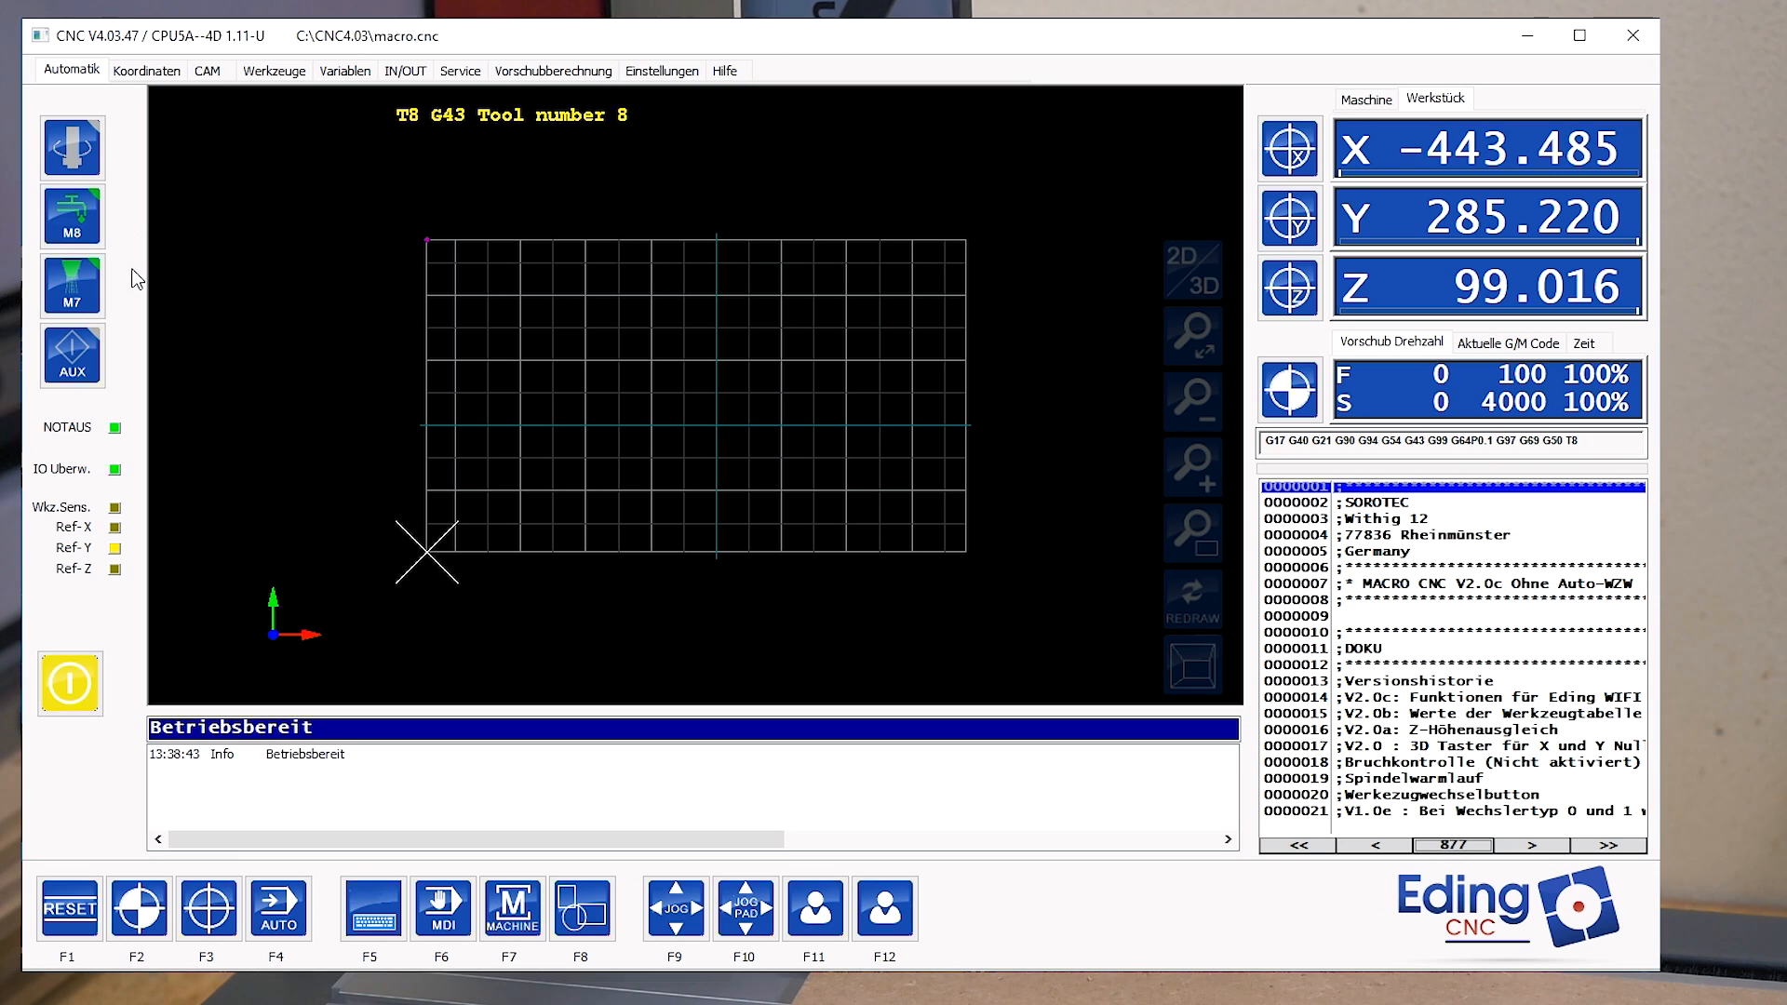
pyautogui.moveTo(136, 274)
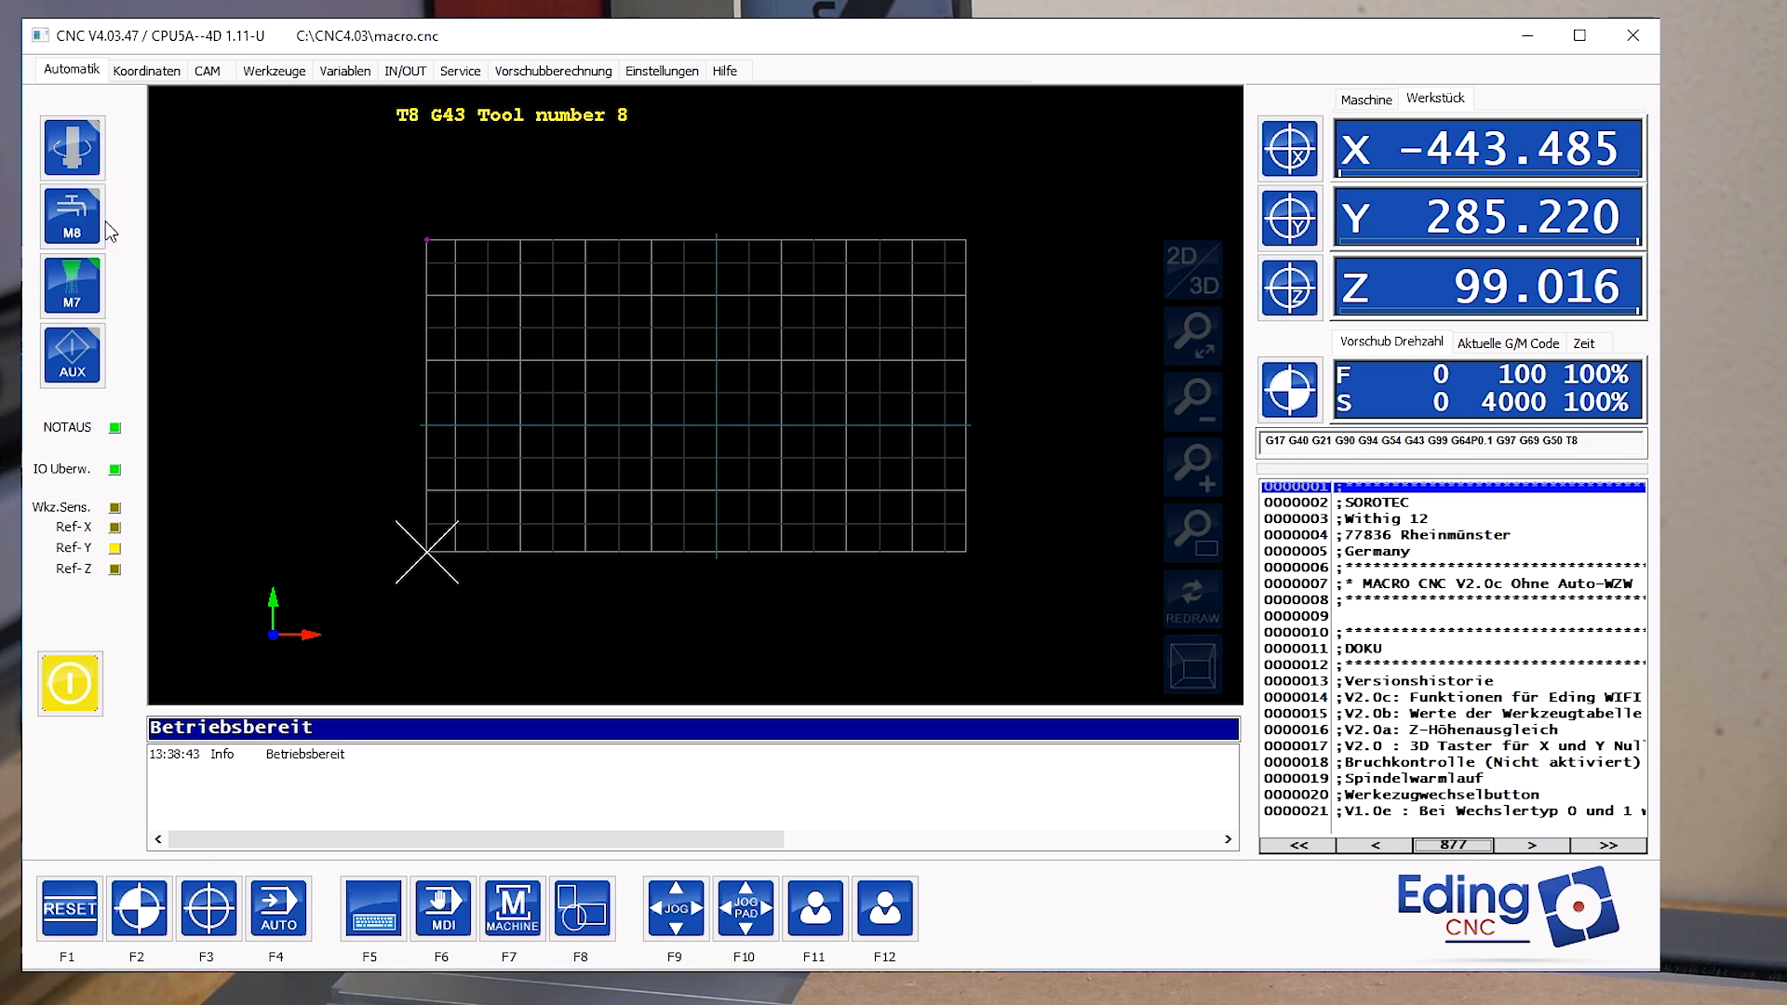
pyautogui.moveTo(123, 248)
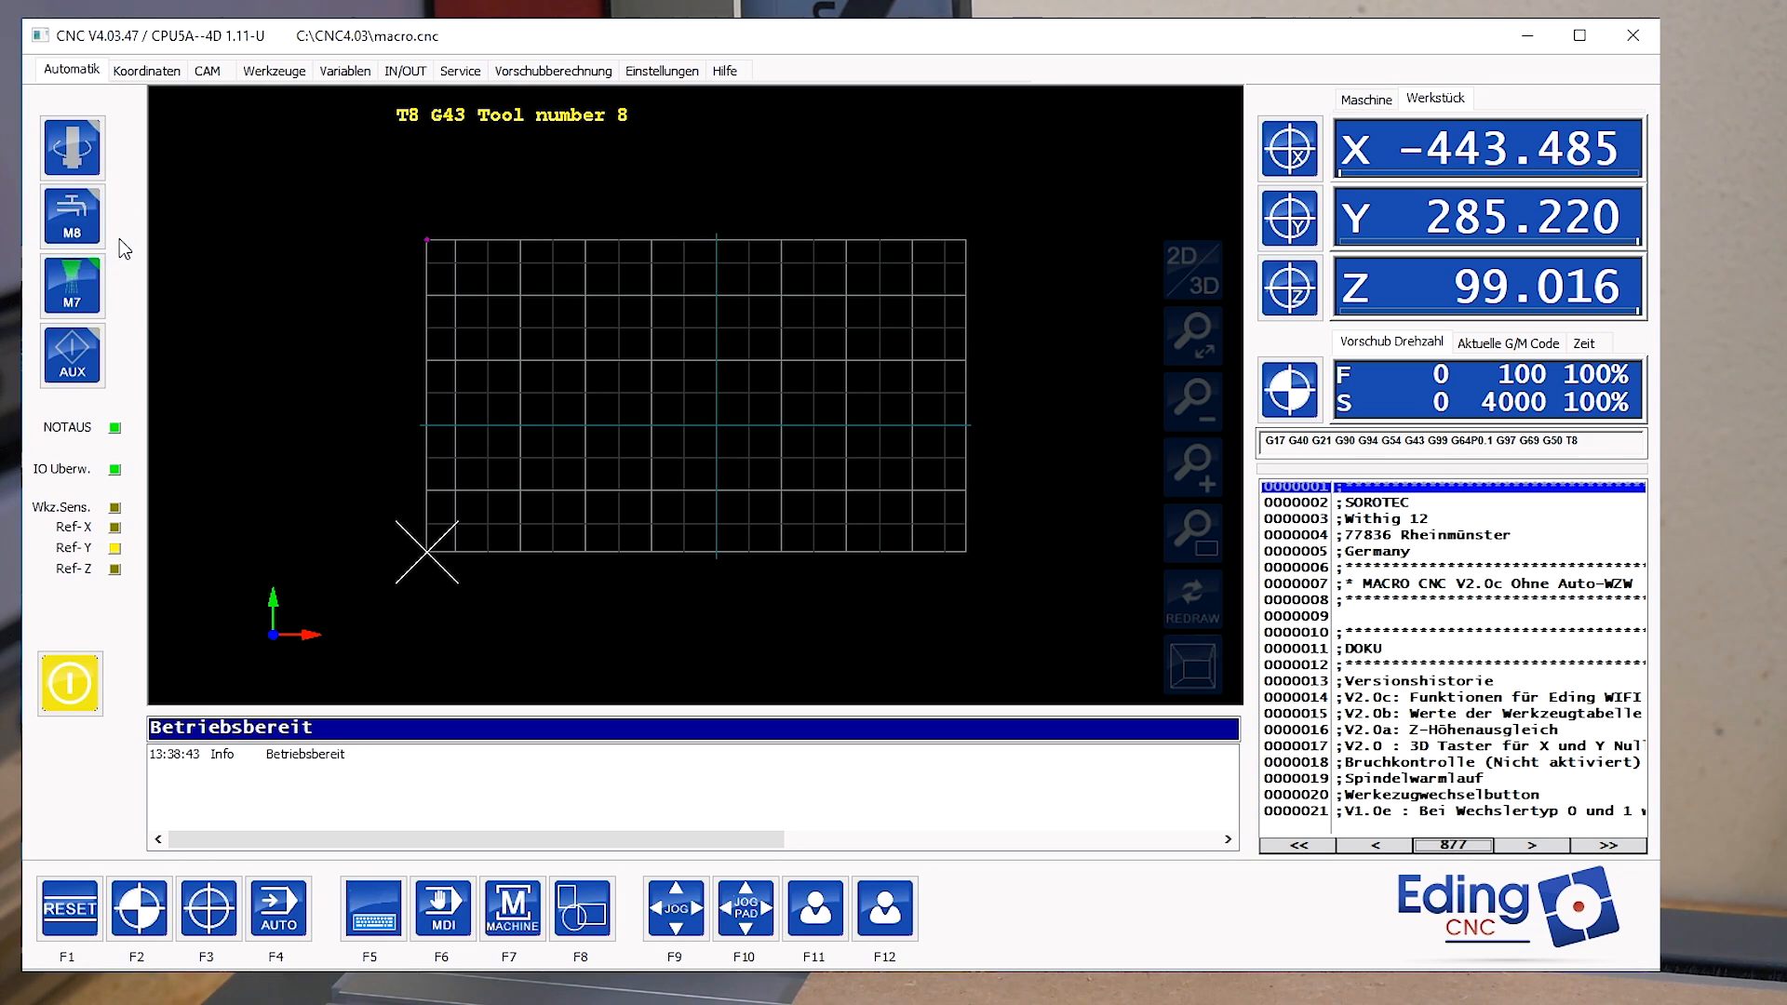